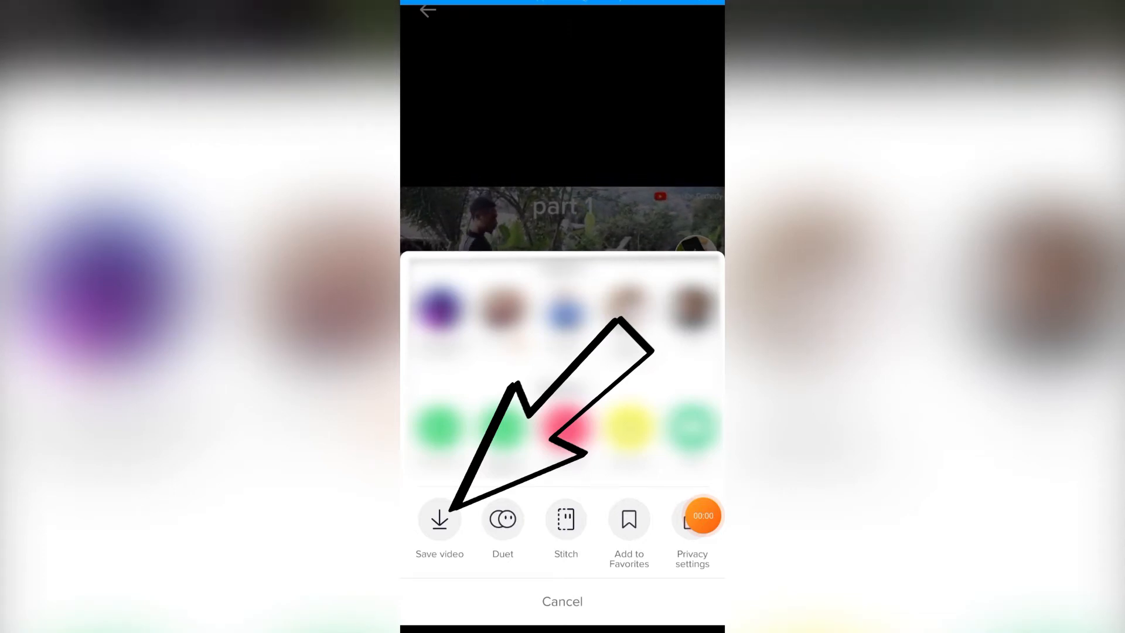
Cancel the share sheet and return to the Me profile's video grid.
left_click(691, 518)
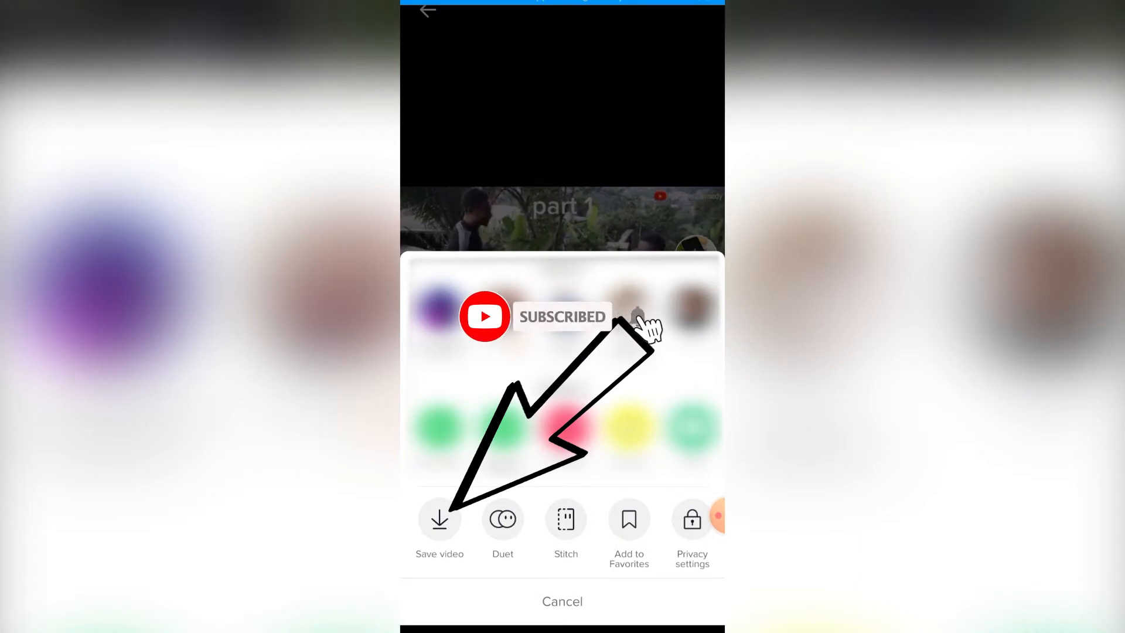
left_click(638, 316)
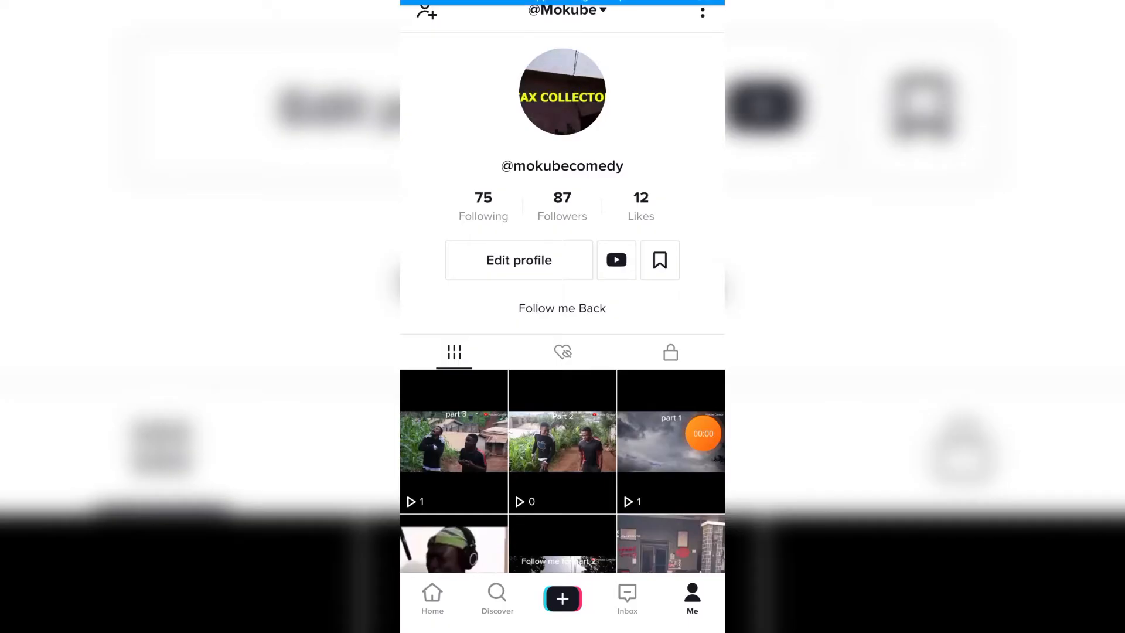
Reach Settings and privacy from the profile's three-dot menu.
scroll("down", 3)
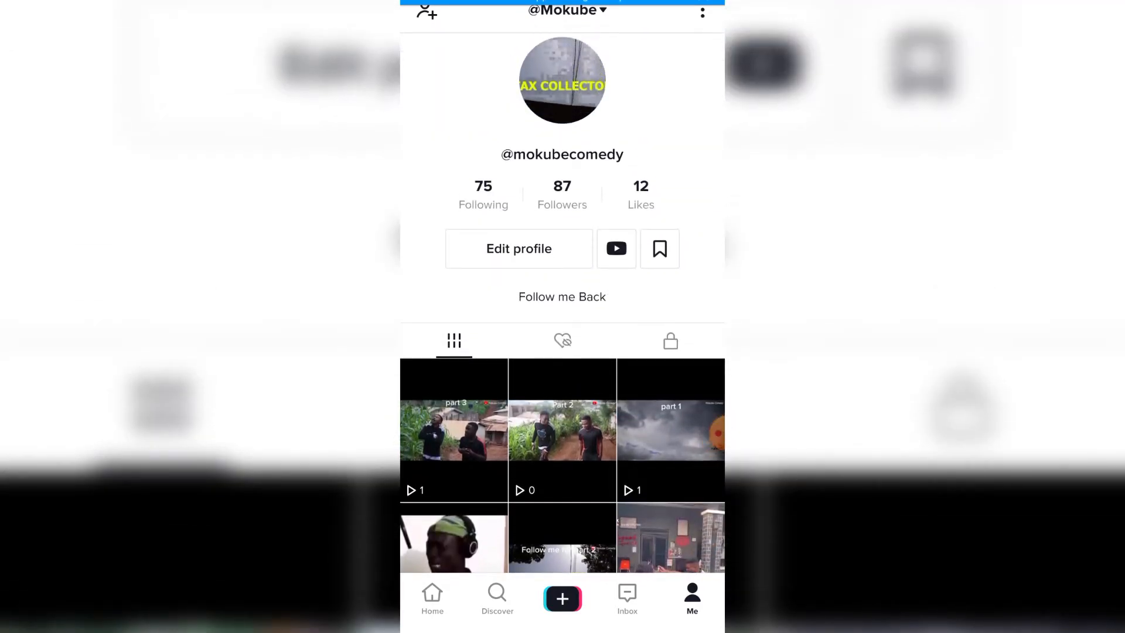
left_click(702, 12)
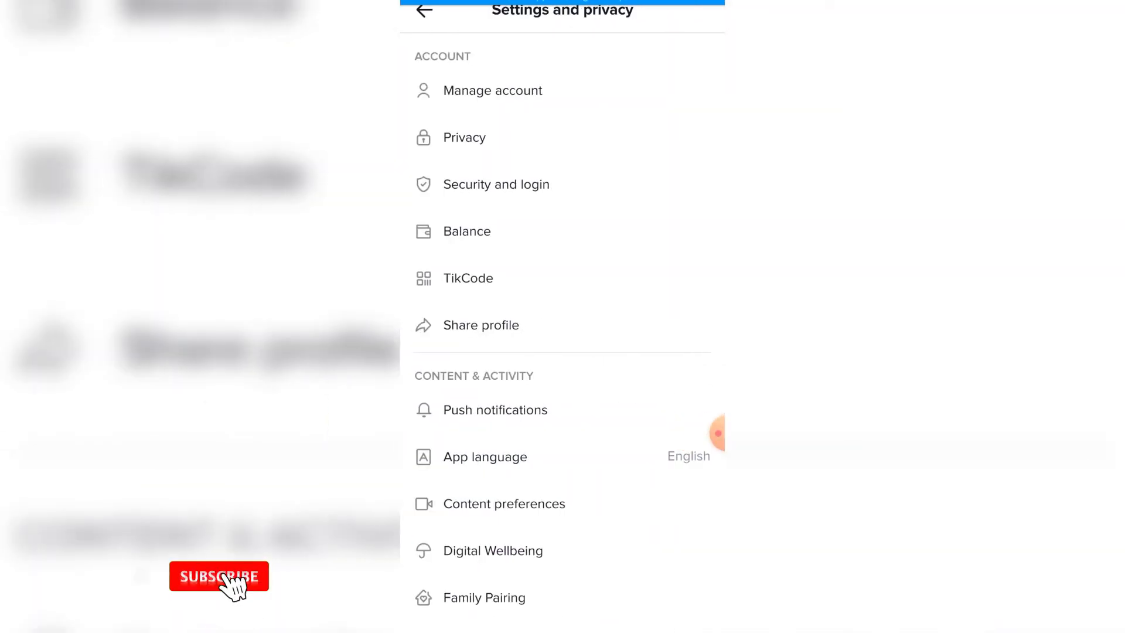
In Privacy, switch 'Allow your videos to be downloaded' Off and go back.
left_click(219, 576)
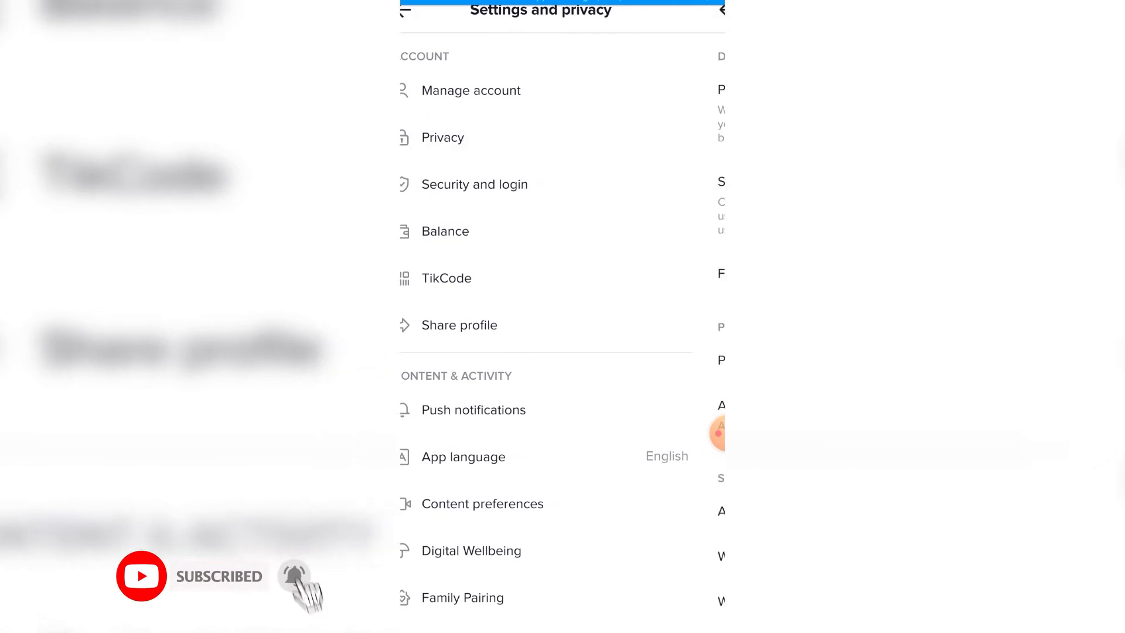
left_click(443, 137)
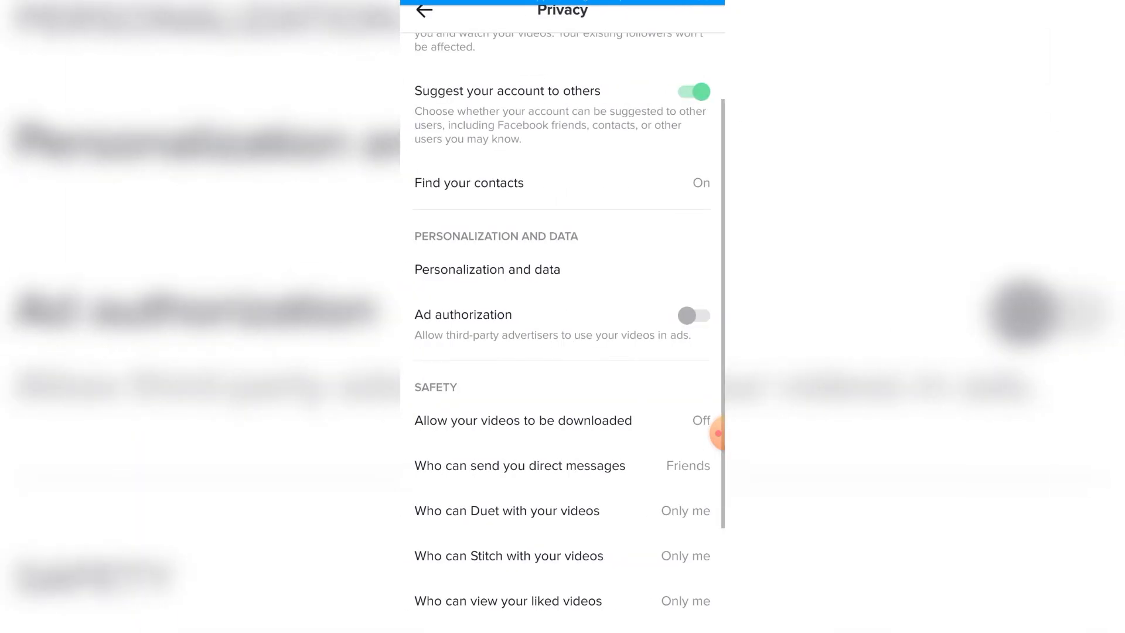
left_click(423, 11)
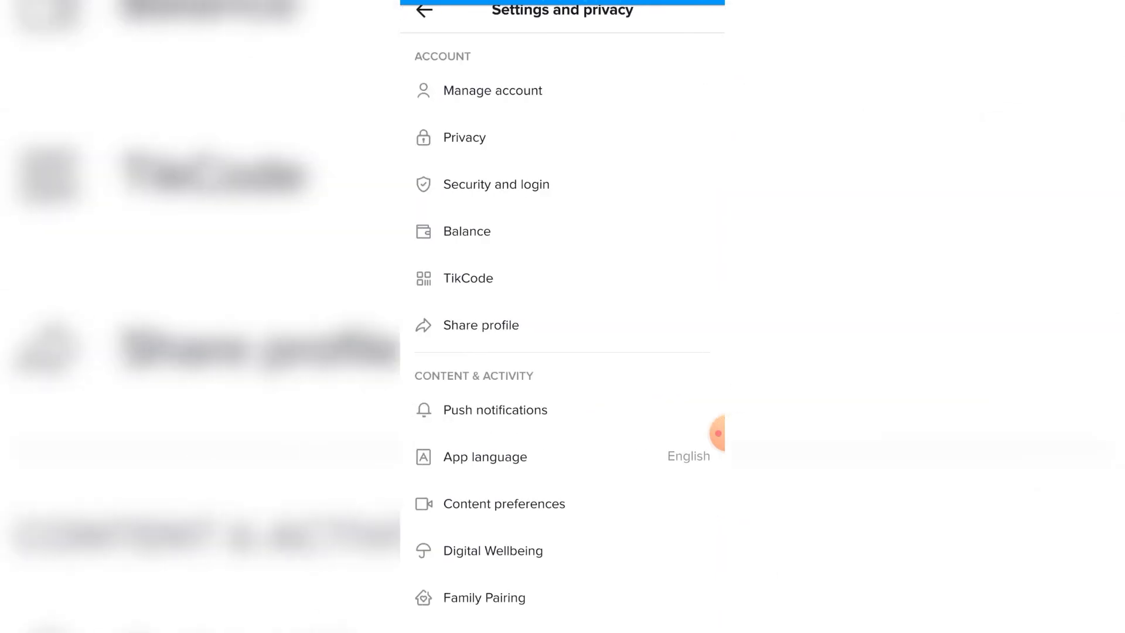
Return to the profile, switch to Discover and start a new search showing recent searches.
left_click(423, 10)
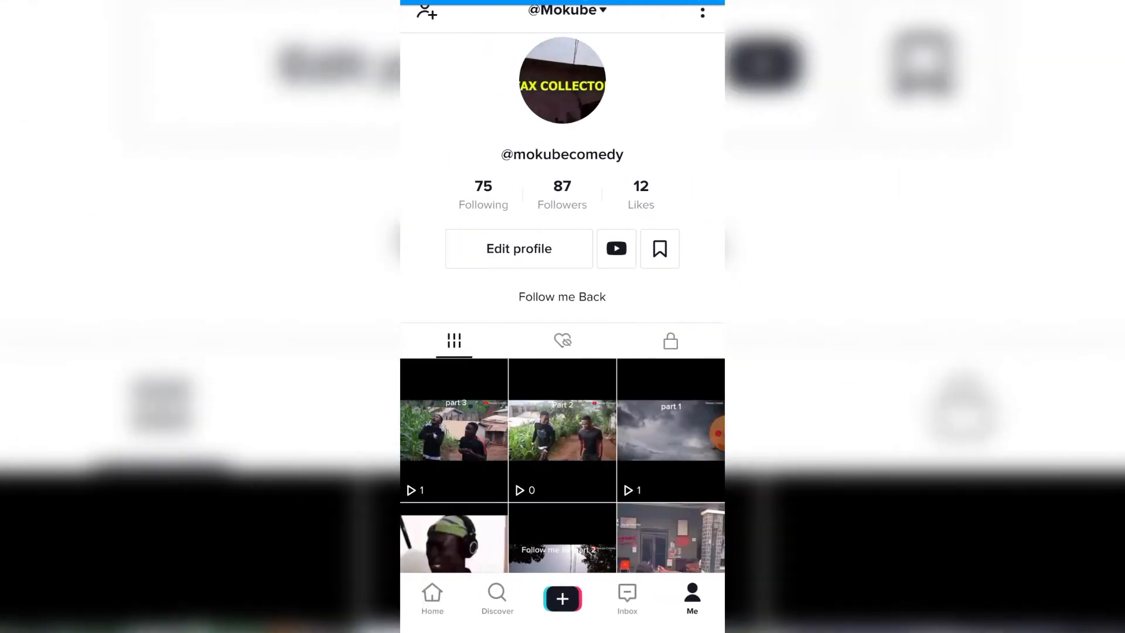
left_click(497, 599)
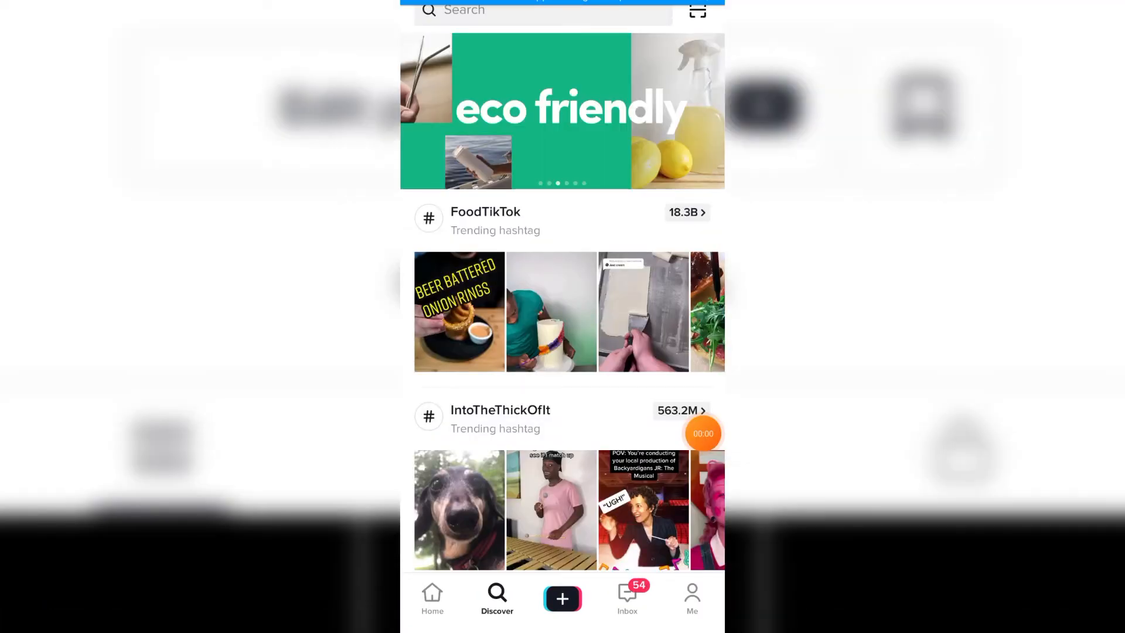
left_click(543, 12)
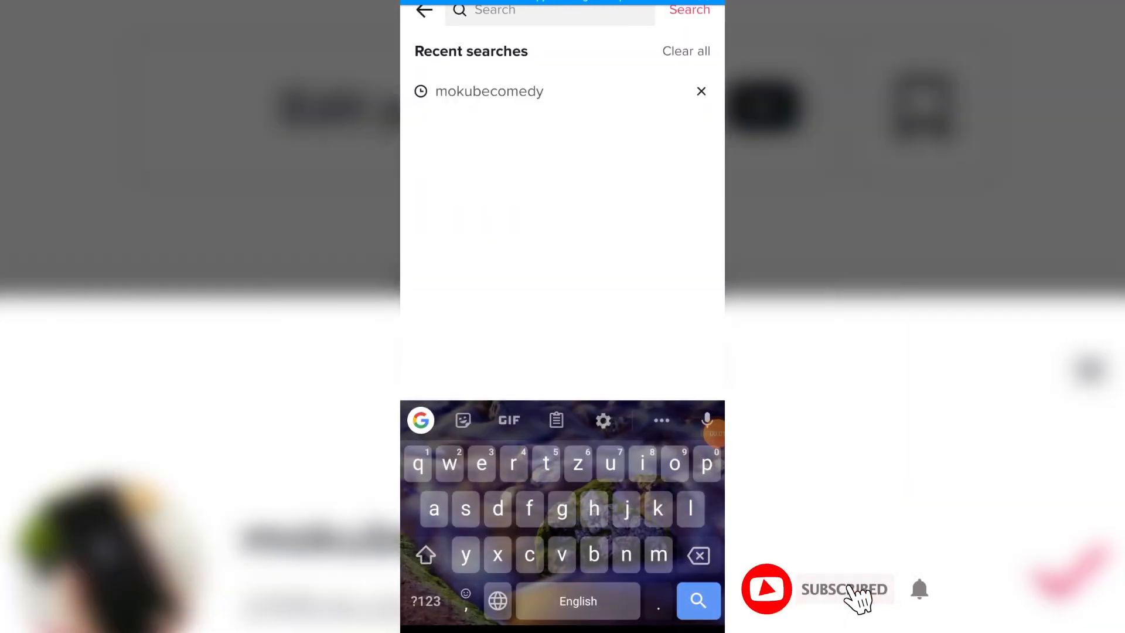